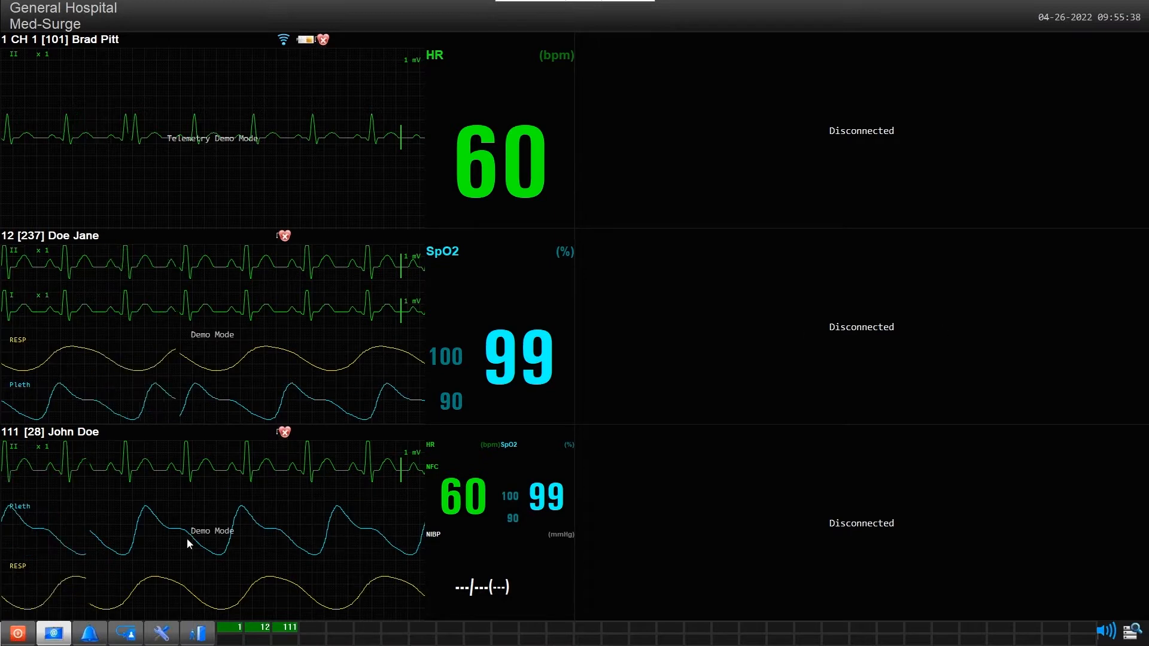
In Common Setup's Display Setup, set Display Bed Number to 32 and confirm.
{"action": "left_click", "coordinate": [157, 629]}
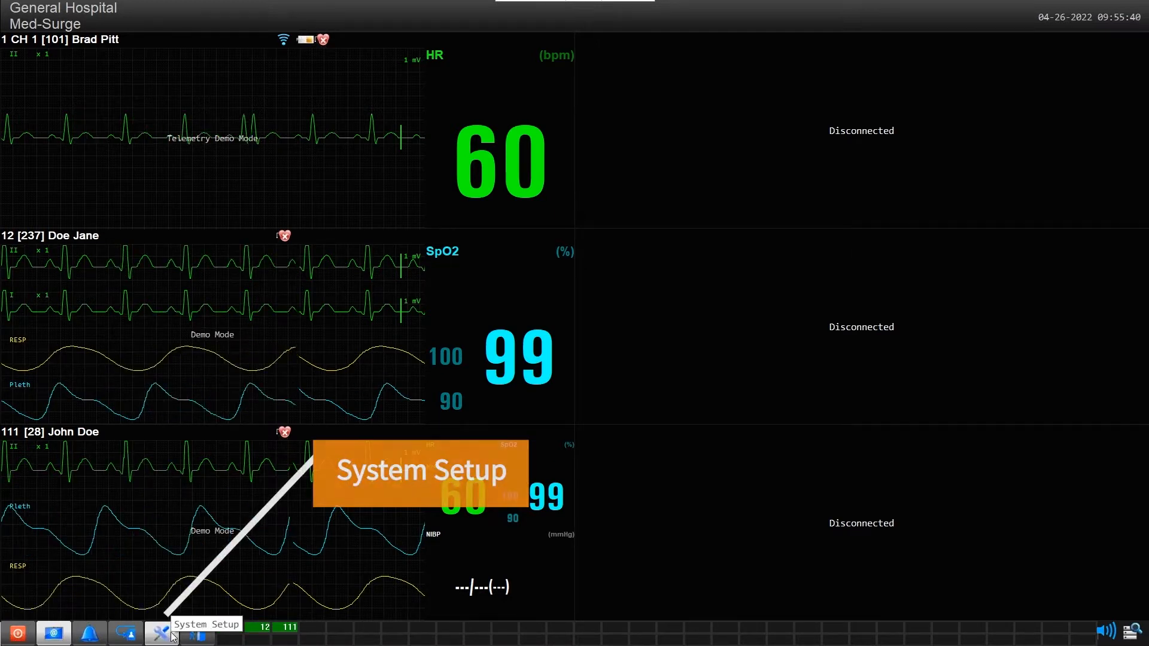
{"action": "left_click", "coordinate": [159, 633]}
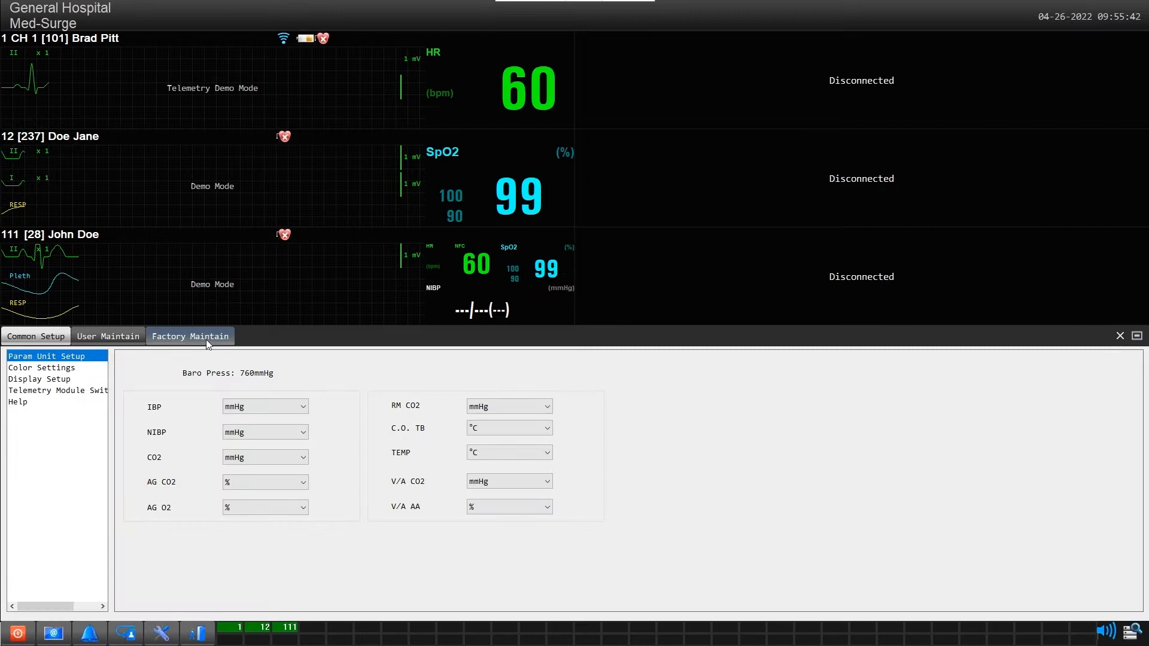
{"action": "left_click", "coordinate": [36, 336]}
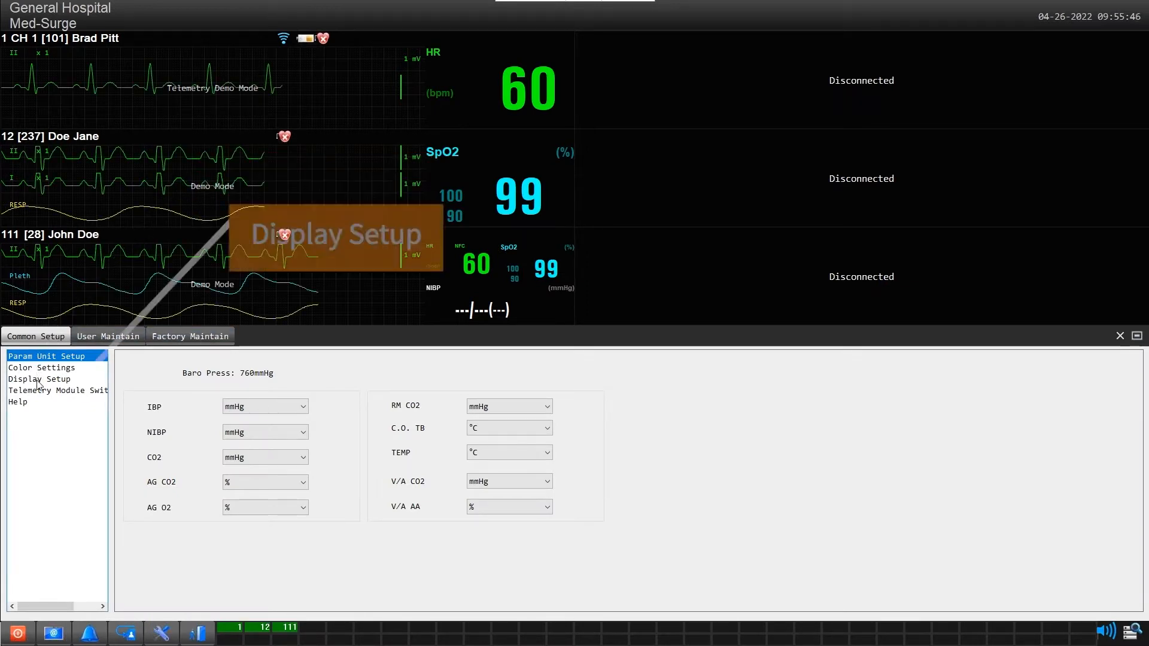
{"action": "left_click", "coordinate": [38, 379]}
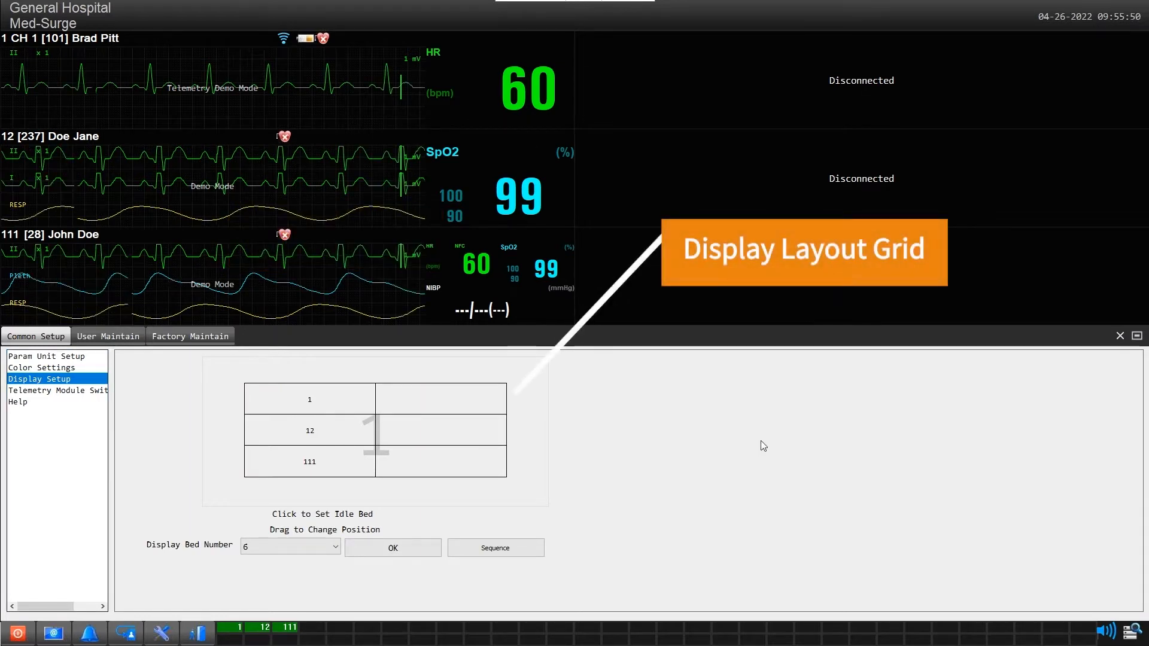
{"action": "mouse_move", "coordinate": [488, 468]}
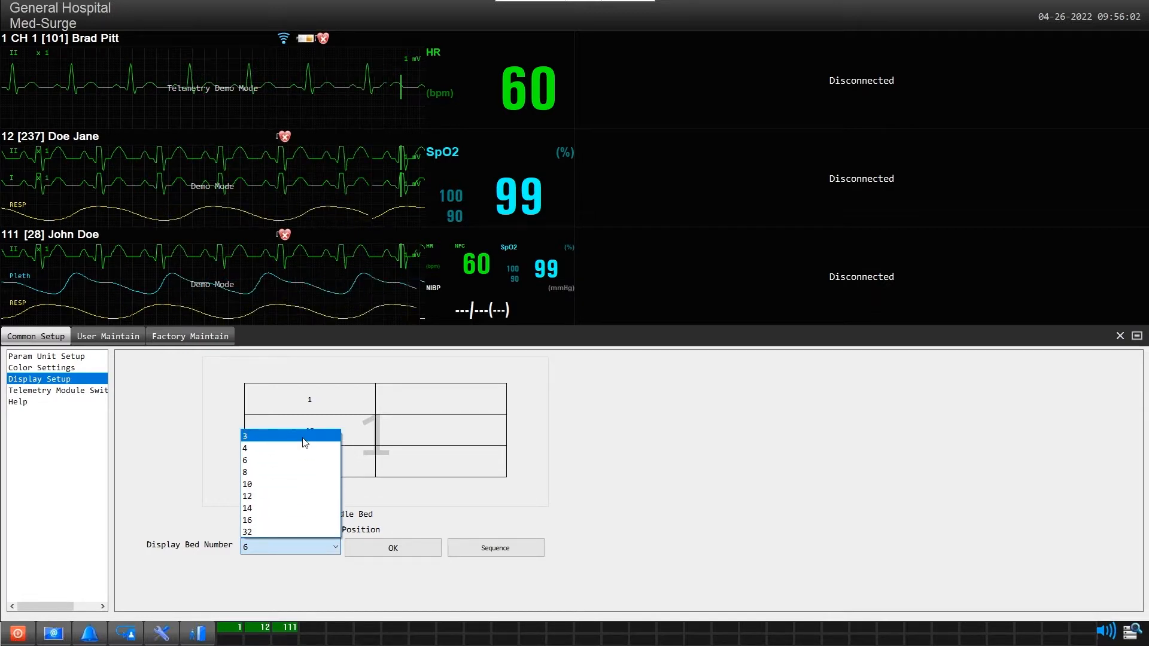
{"action": "left_click", "coordinate": [246, 436]}
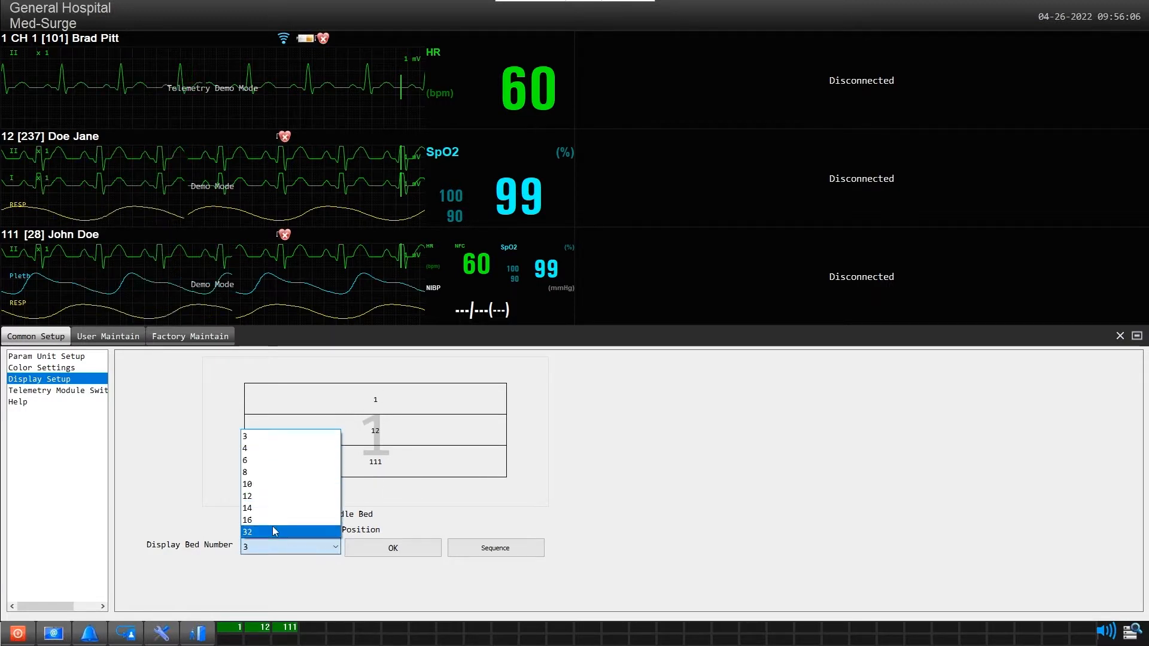
{"action": "left_click", "coordinate": [247, 532]}
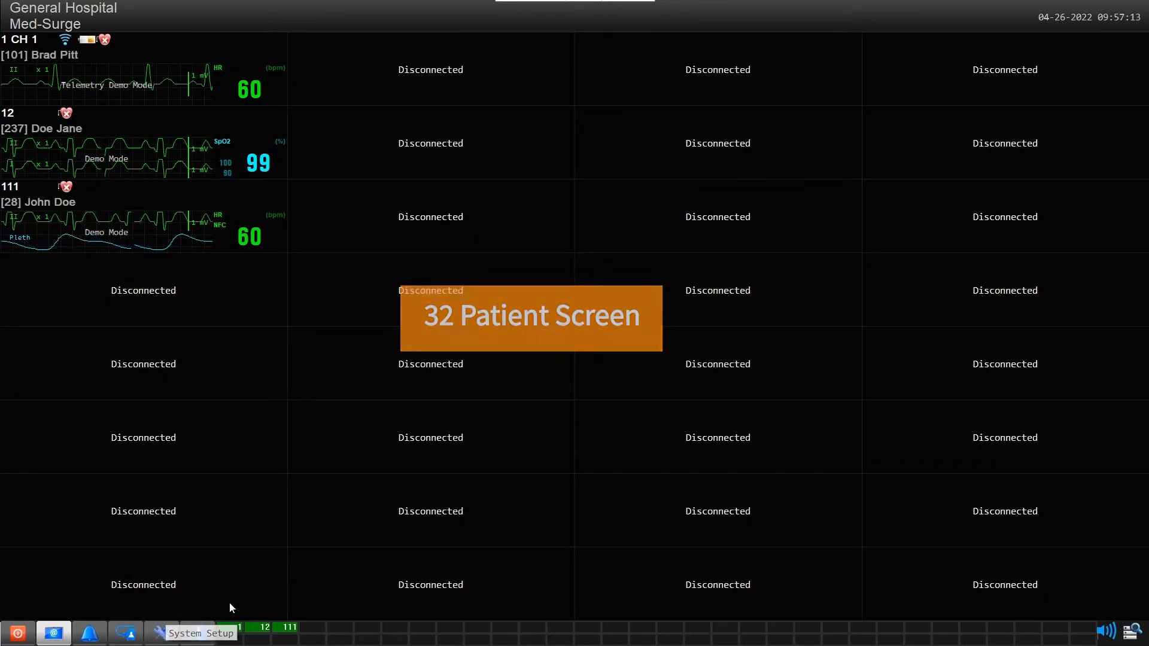
Set Display Bed Number to 6, apply Sequence ordering, and return to the main screen.
{"action": "left_click", "coordinate": [159, 633]}
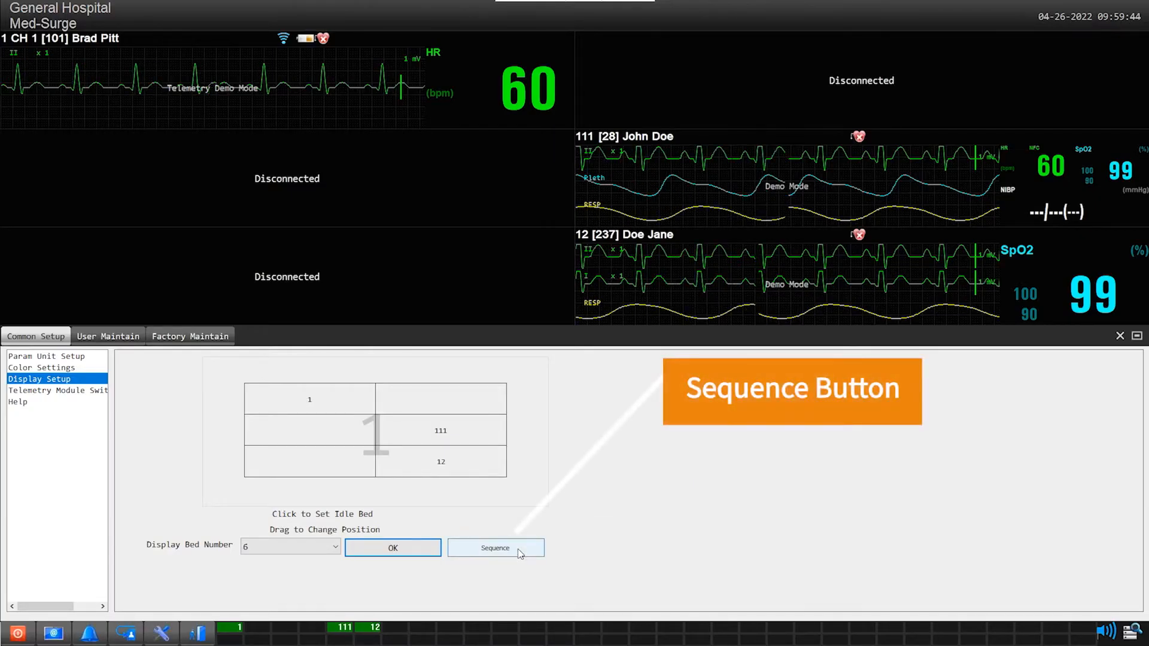
{"action": "left_click", "coordinate": [494, 547]}
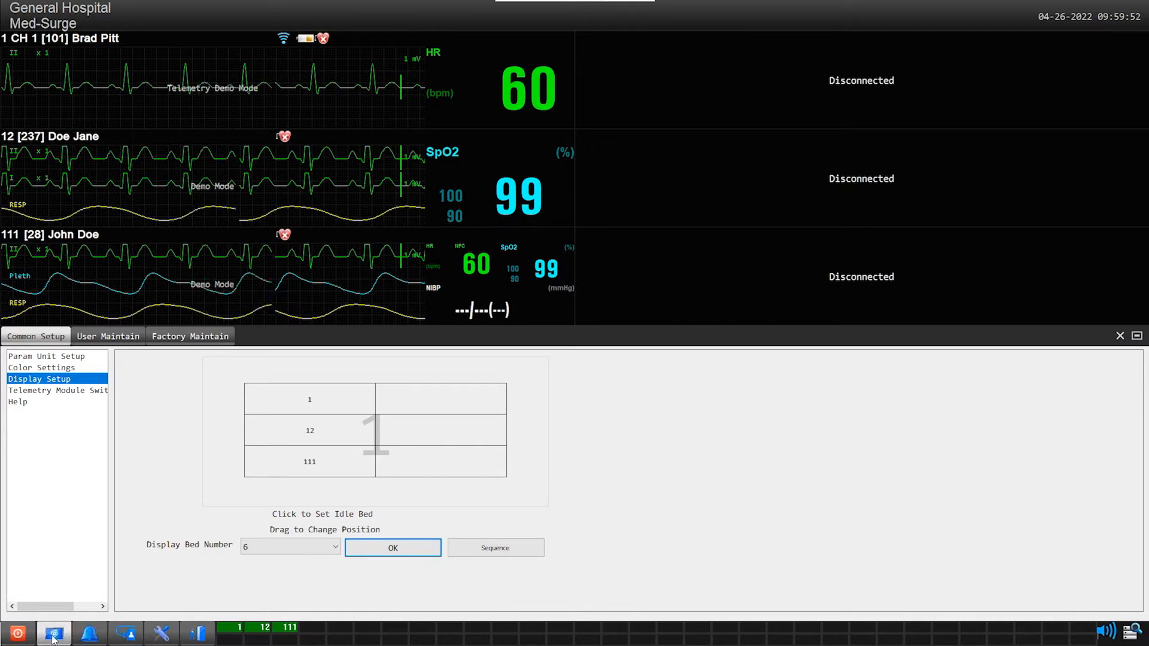
{"action": "left_click", "coordinate": [393, 548]}
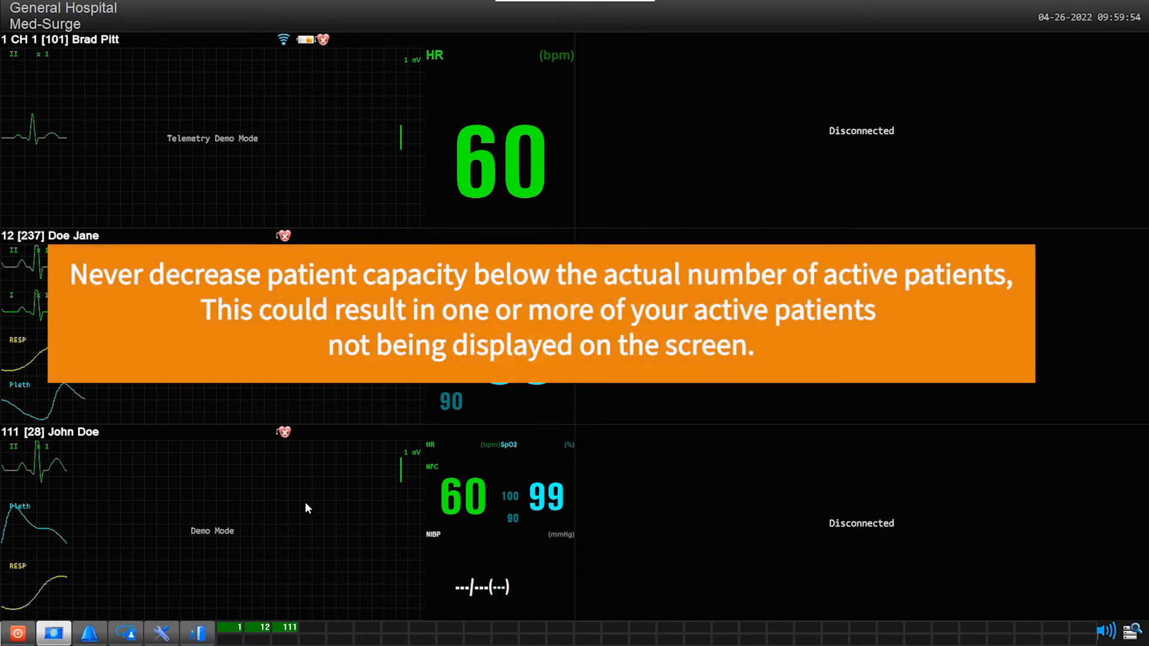
{"action": "mouse_move", "coordinate": [285, 502]}
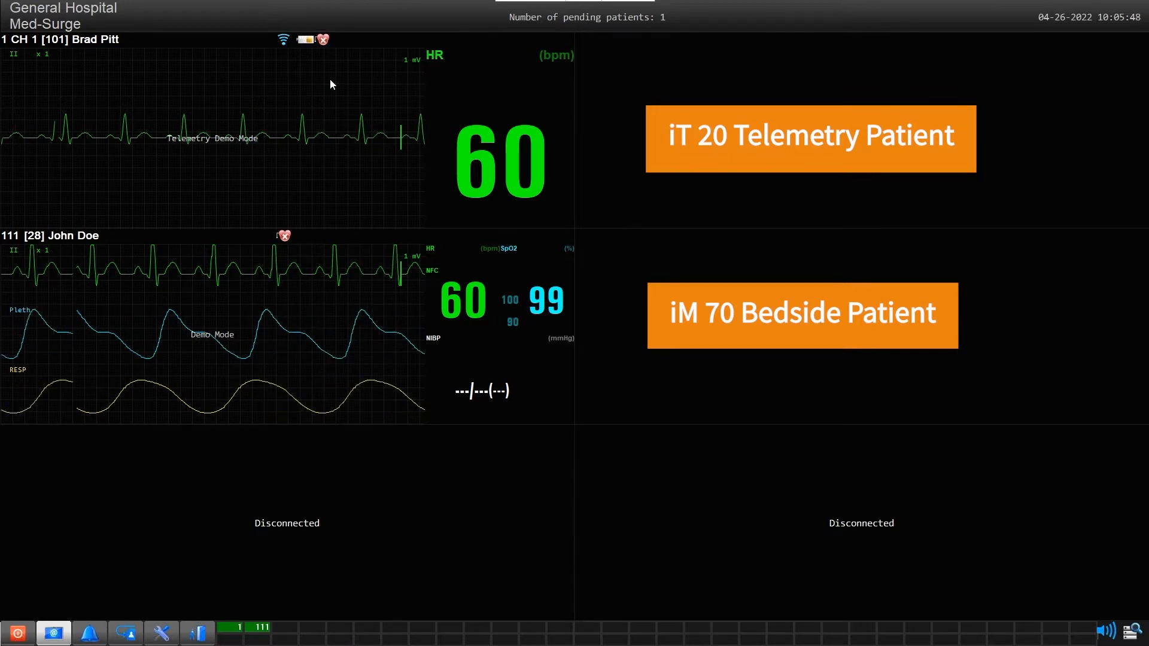
{"action": "mouse_move", "coordinate": [154, 47]}
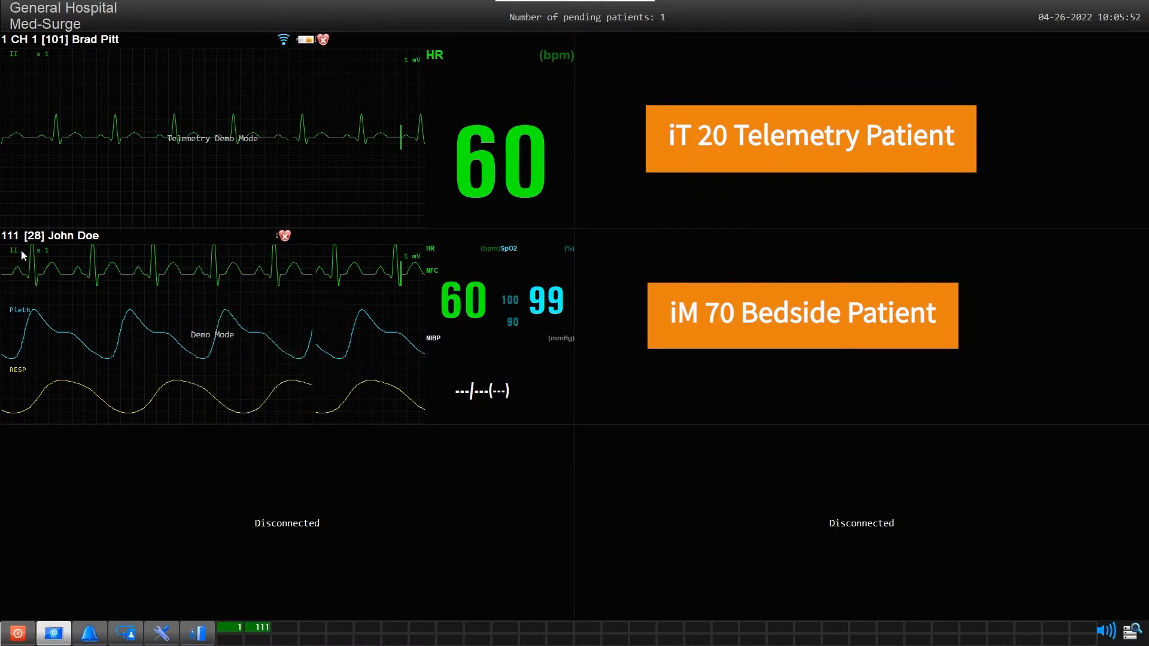
{"action": "mouse_move", "coordinate": [134, 260]}
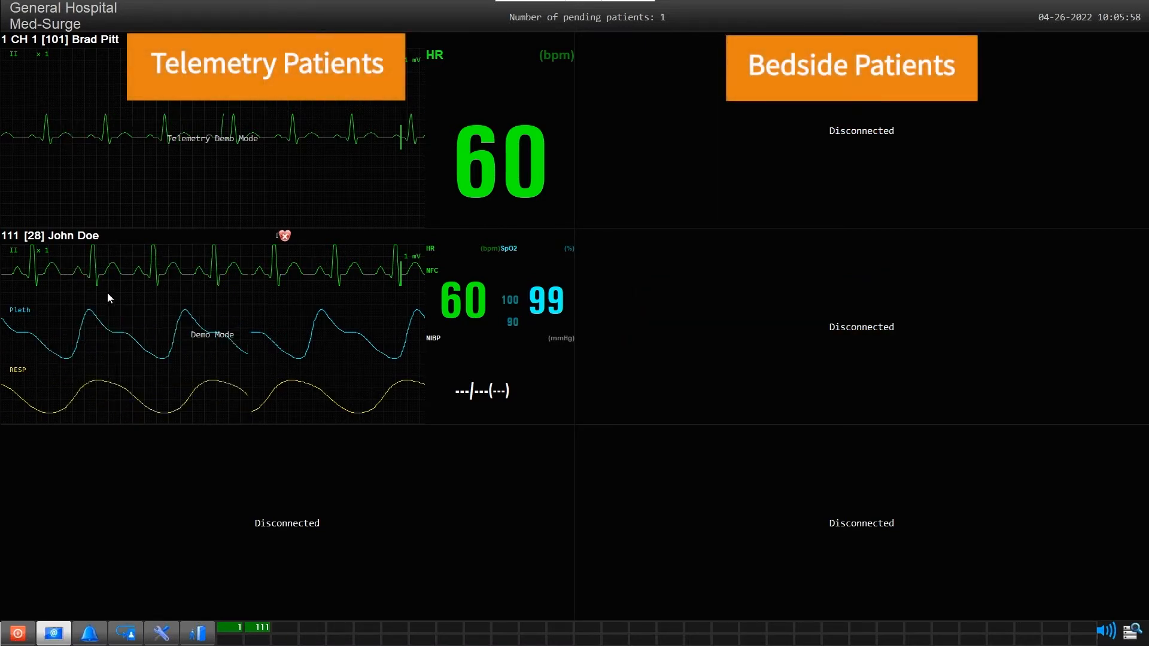
{"action": "mouse_move", "coordinate": [379, 156]}
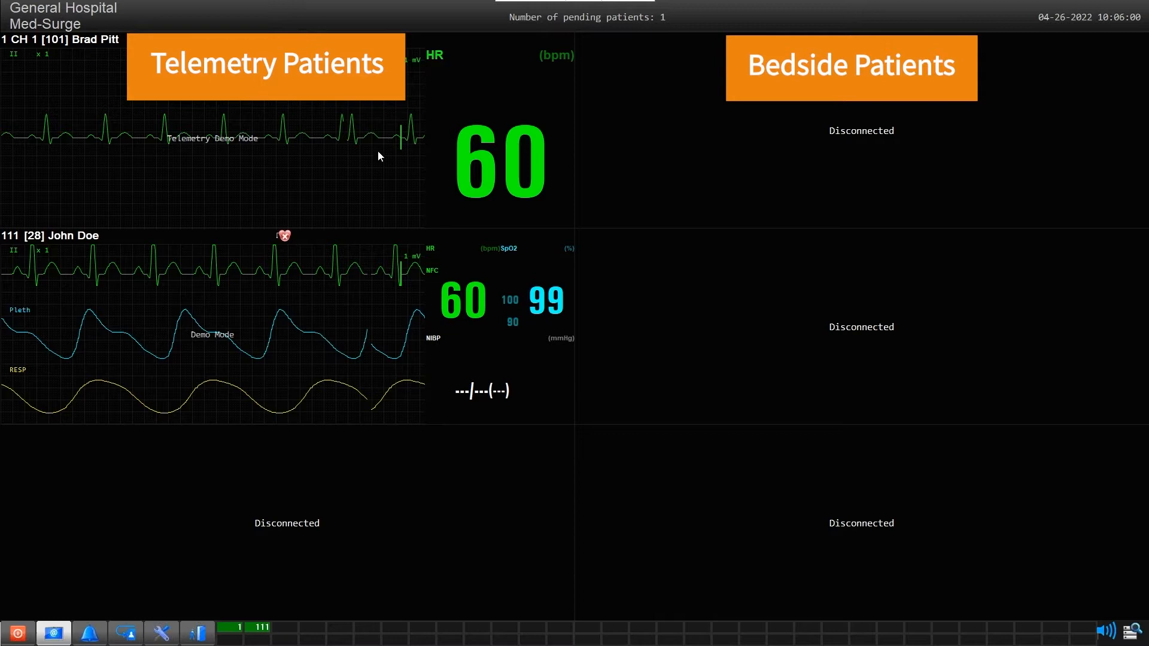
{"action": "mouse_move", "coordinate": [743, 480]}
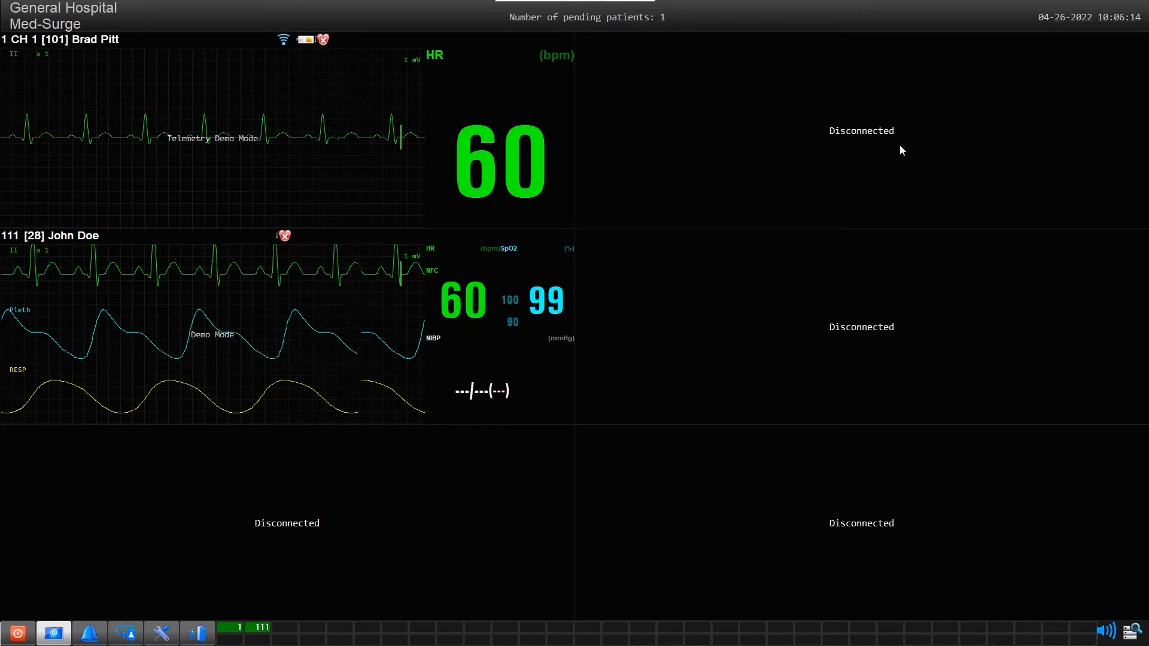
{"action": "mouse_move", "coordinate": [874, 151]}
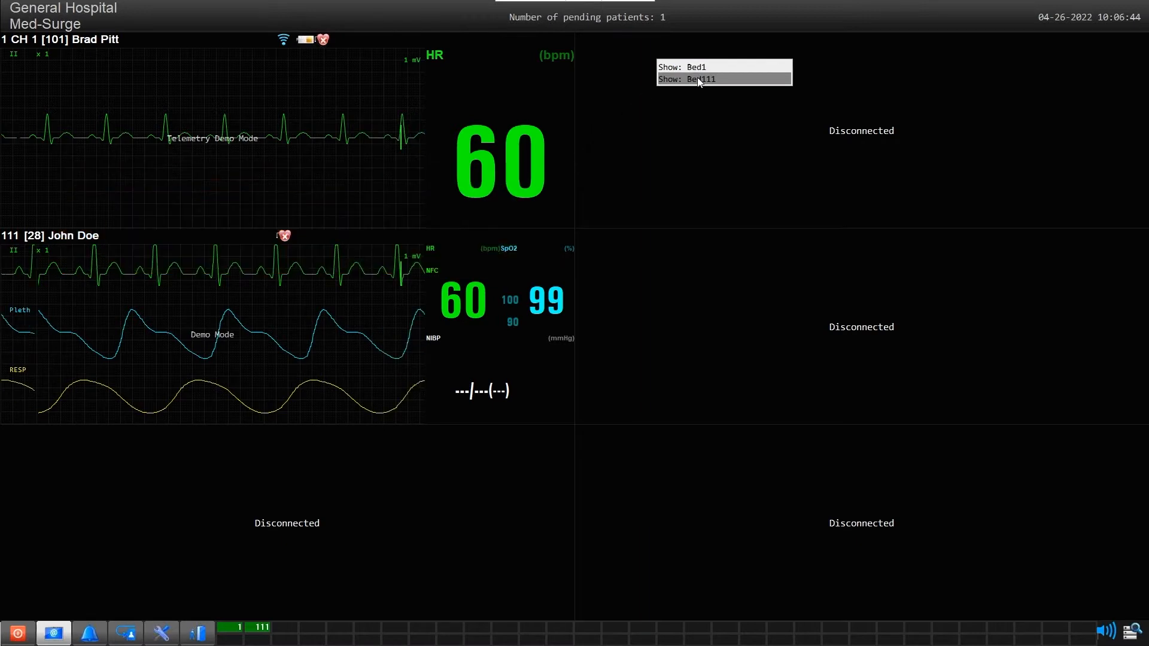
Show Bed111's patient in the first channel slot via the header's Show menu.
{"action": "left_click", "coordinate": [700, 79]}
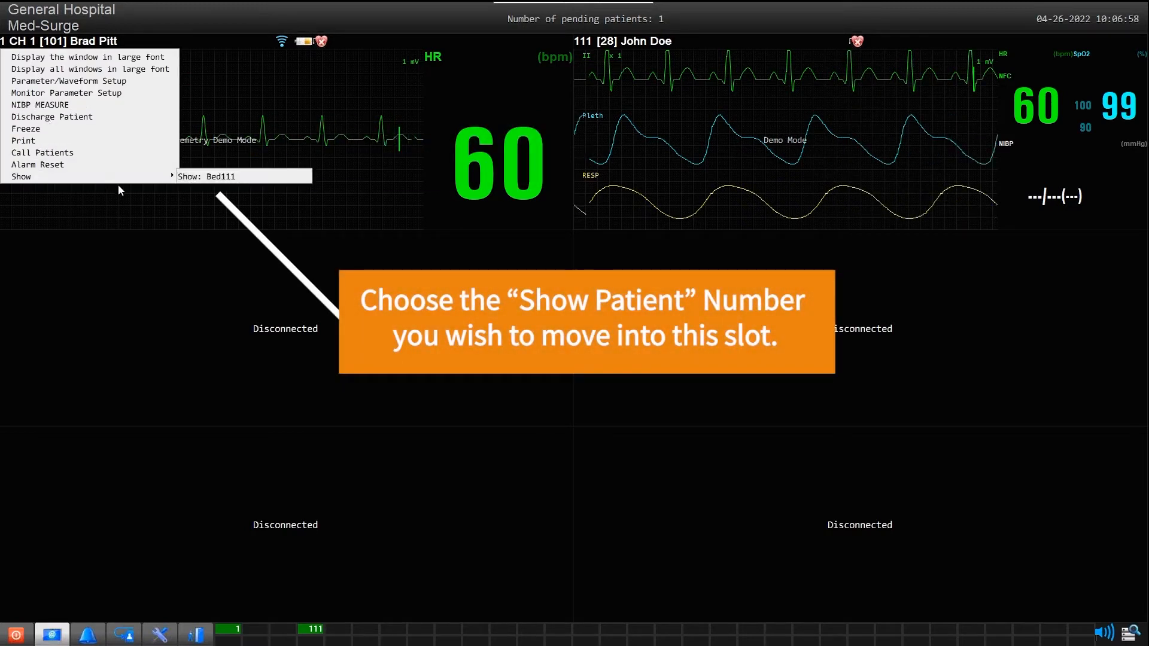
{"action": "left_click", "coordinate": [243, 176]}
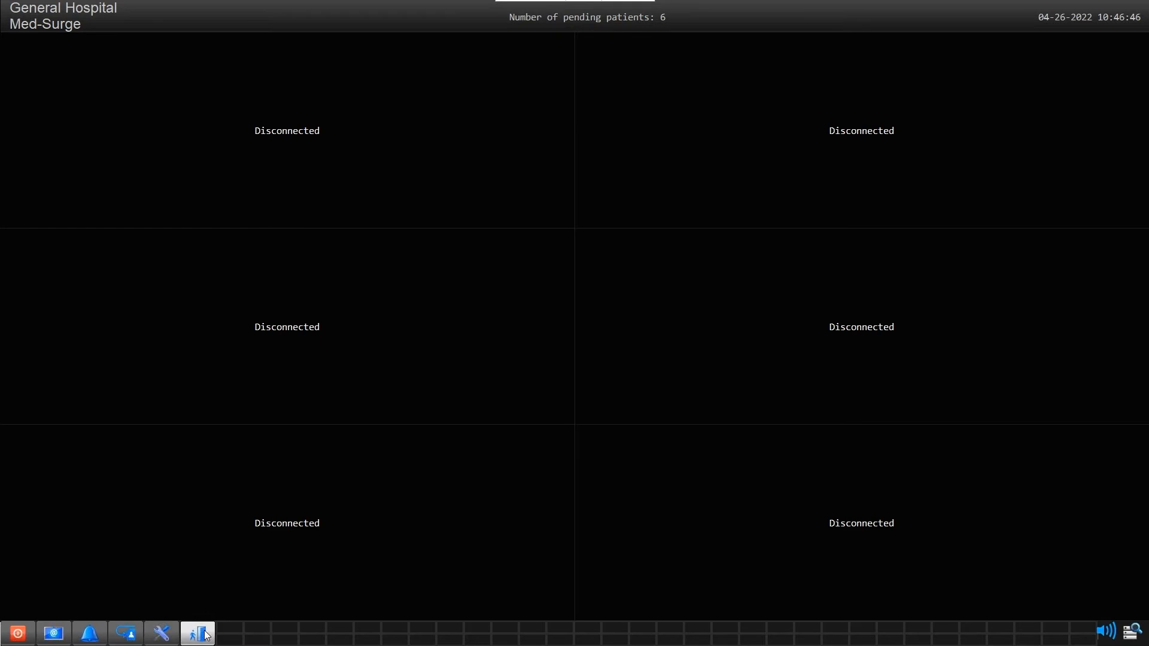
Admit the pending patients on channels 1, 2 and 3 from the Pending list.
{"action": "left_click", "coordinate": [197, 634]}
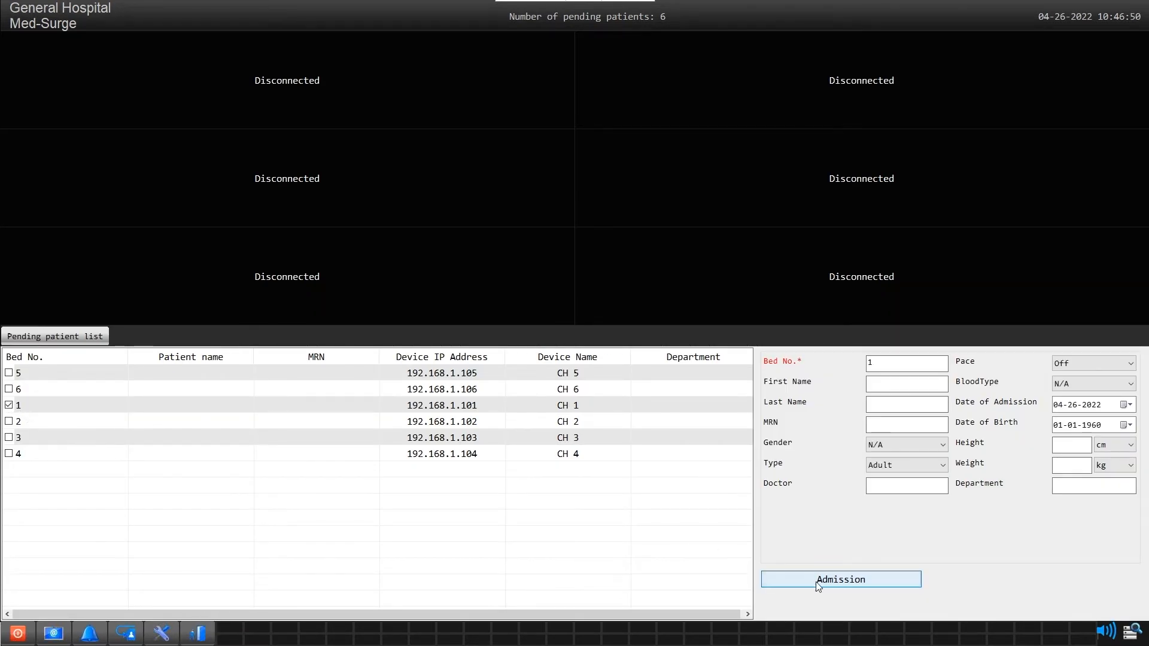
{"action": "left_click", "coordinate": [841, 579]}
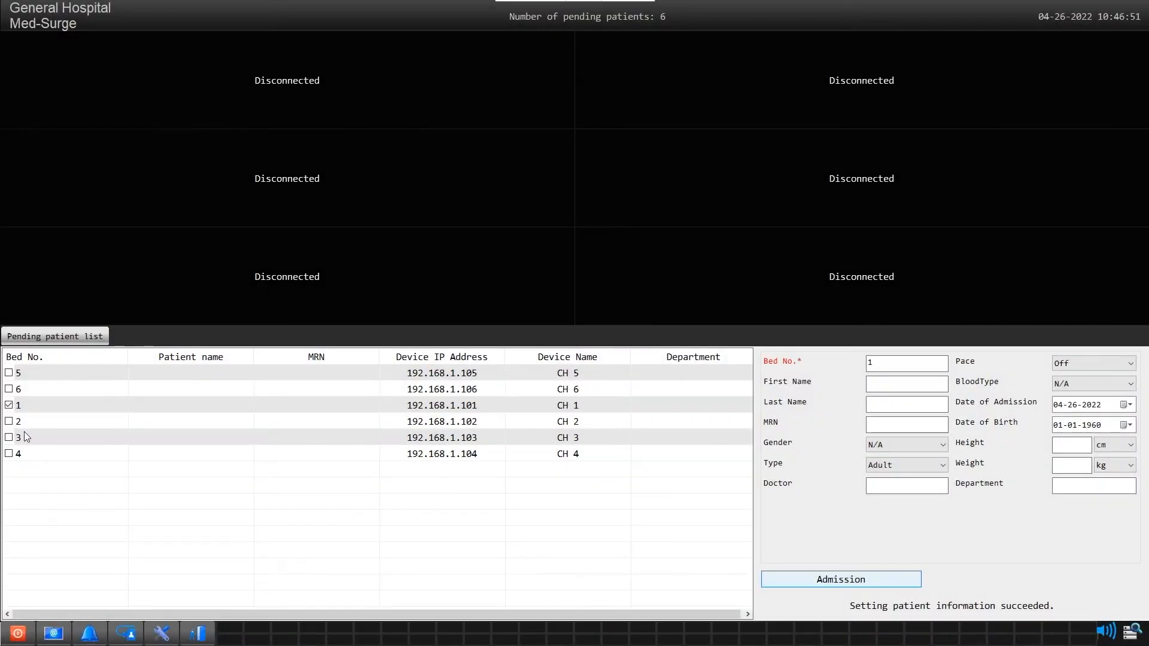
{"action": "left_click", "coordinate": [841, 579]}
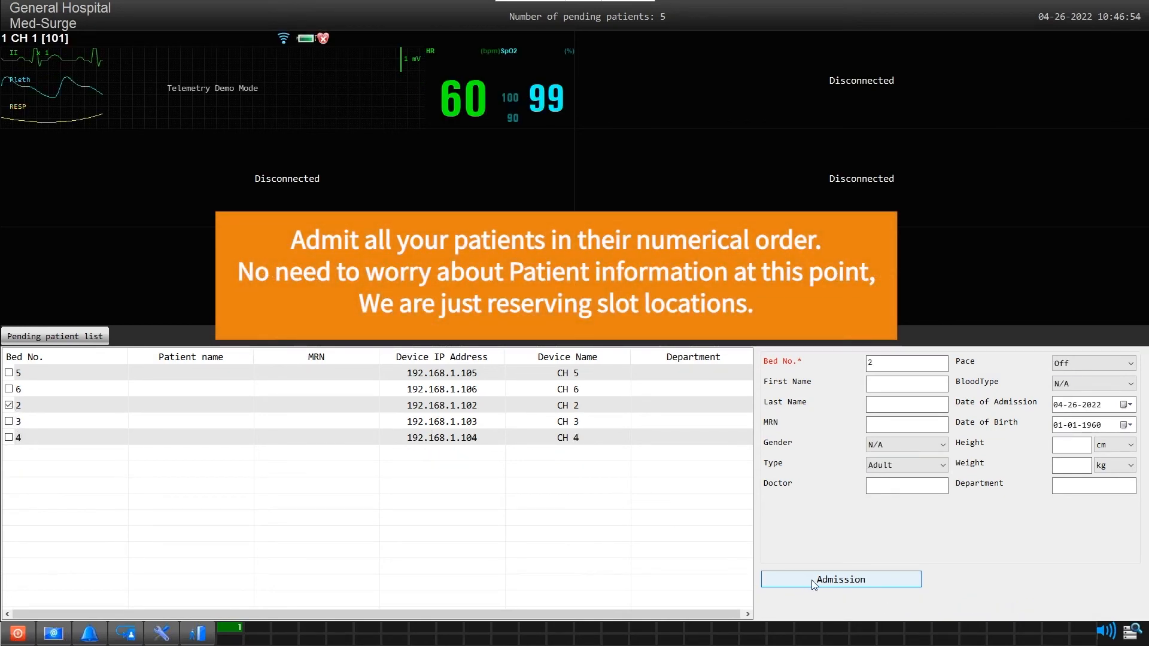
{"action": "mouse_move", "coordinate": [80, 583]}
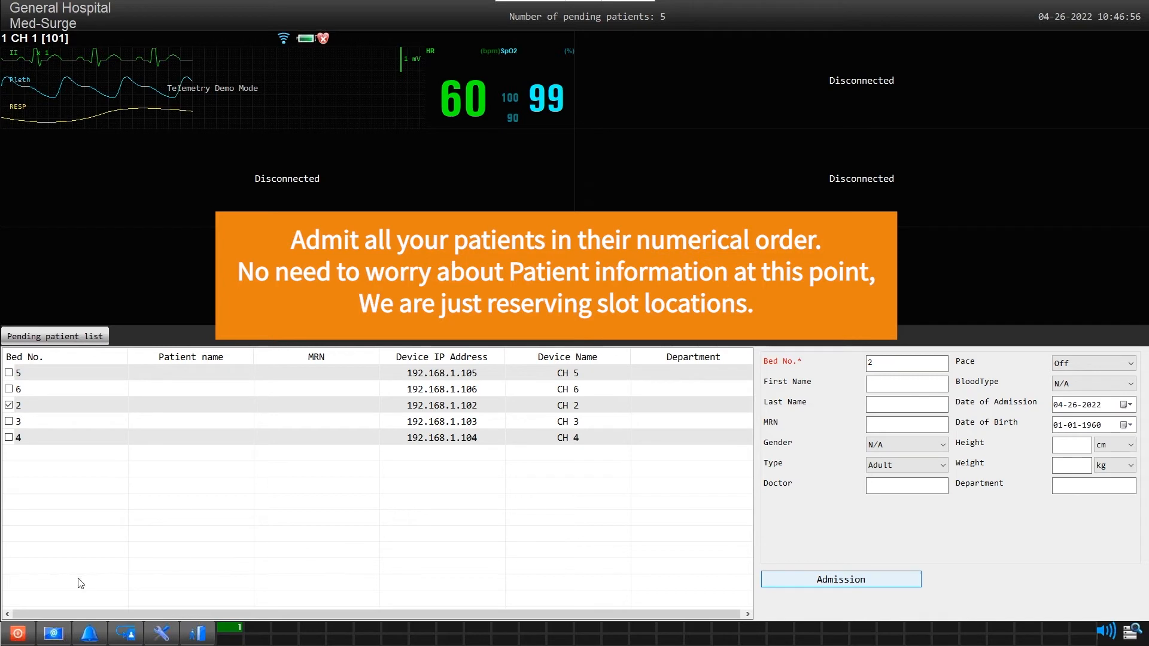
{"action": "left_click", "coordinate": [841, 579]}
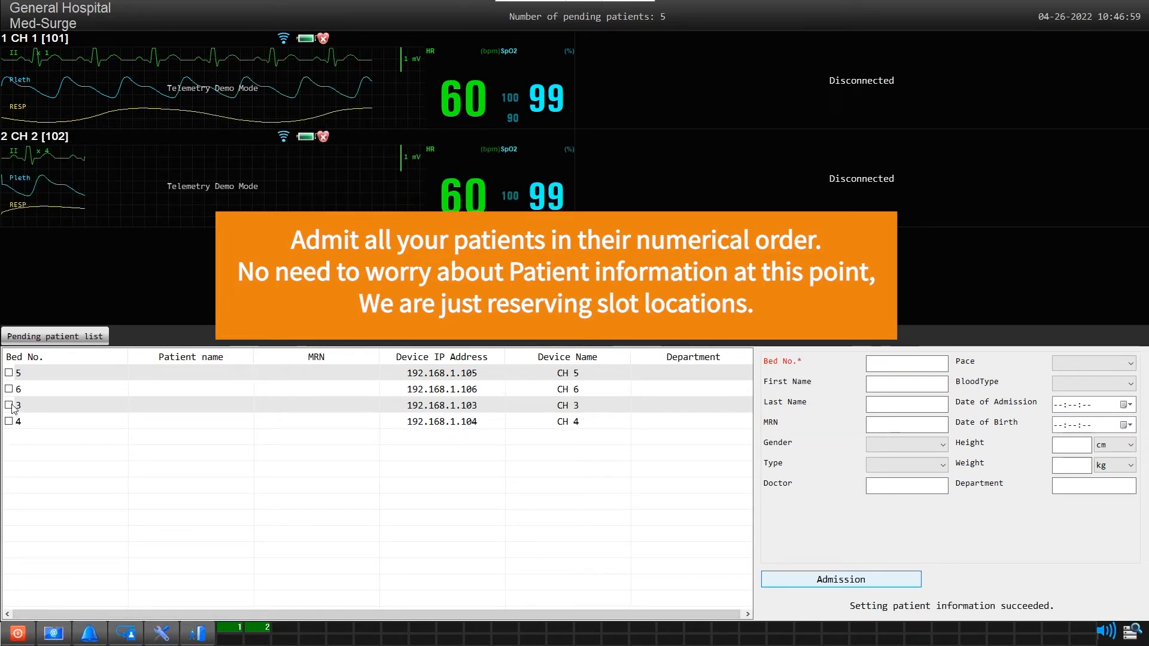
{"action": "left_click", "coordinate": [841, 579]}
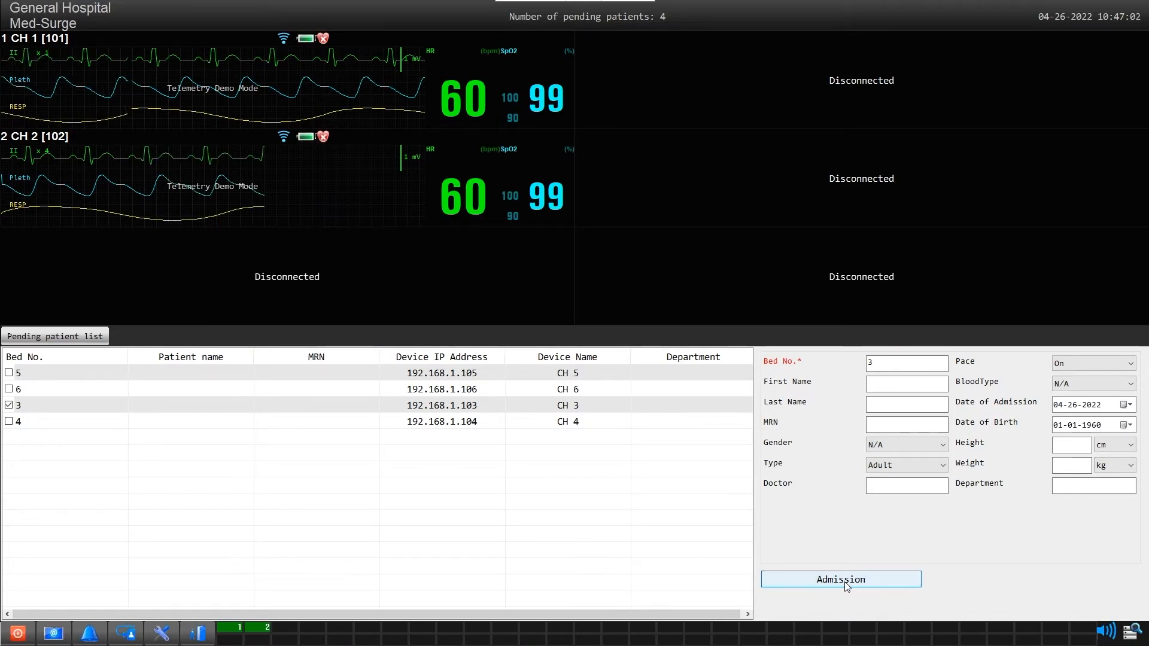
{"action": "left_click", "coordinate": [841, 579]}
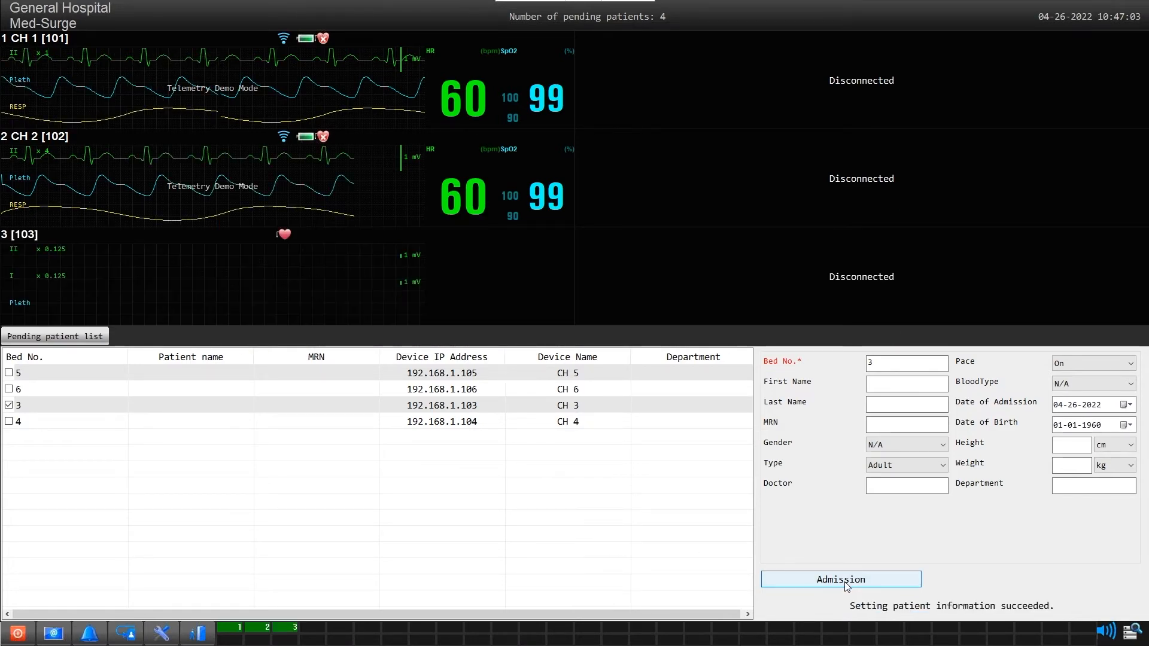
{"action": "left_click", "coordinate": [840, 580]}
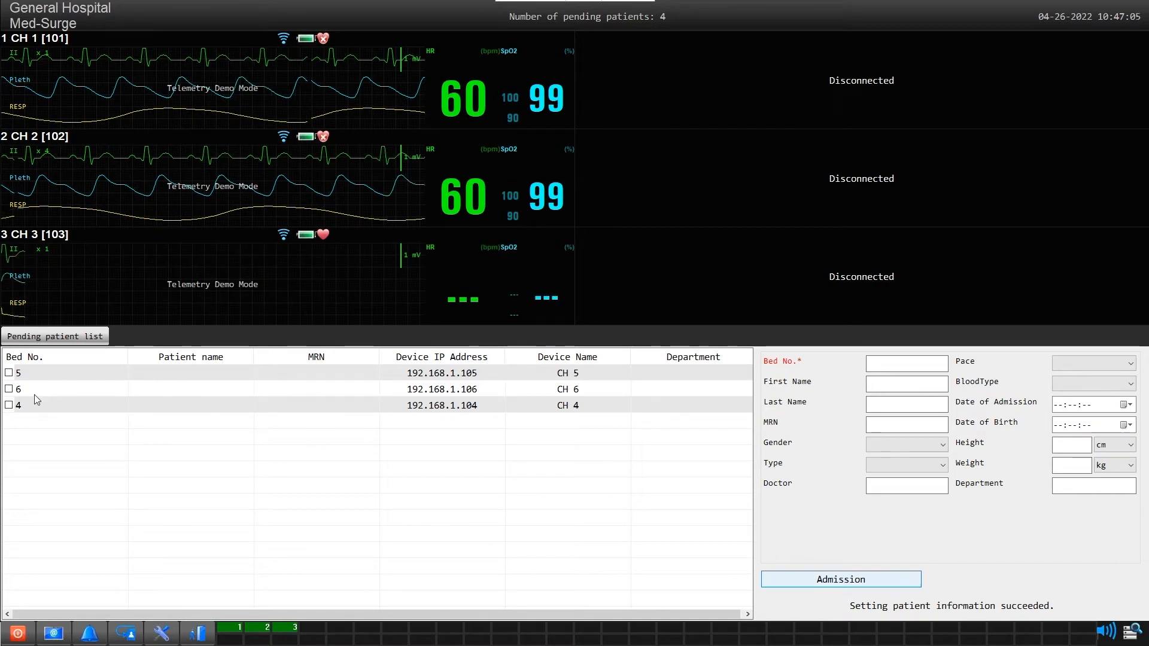
{"action": "left_click", "coordinate": [9, 405]}
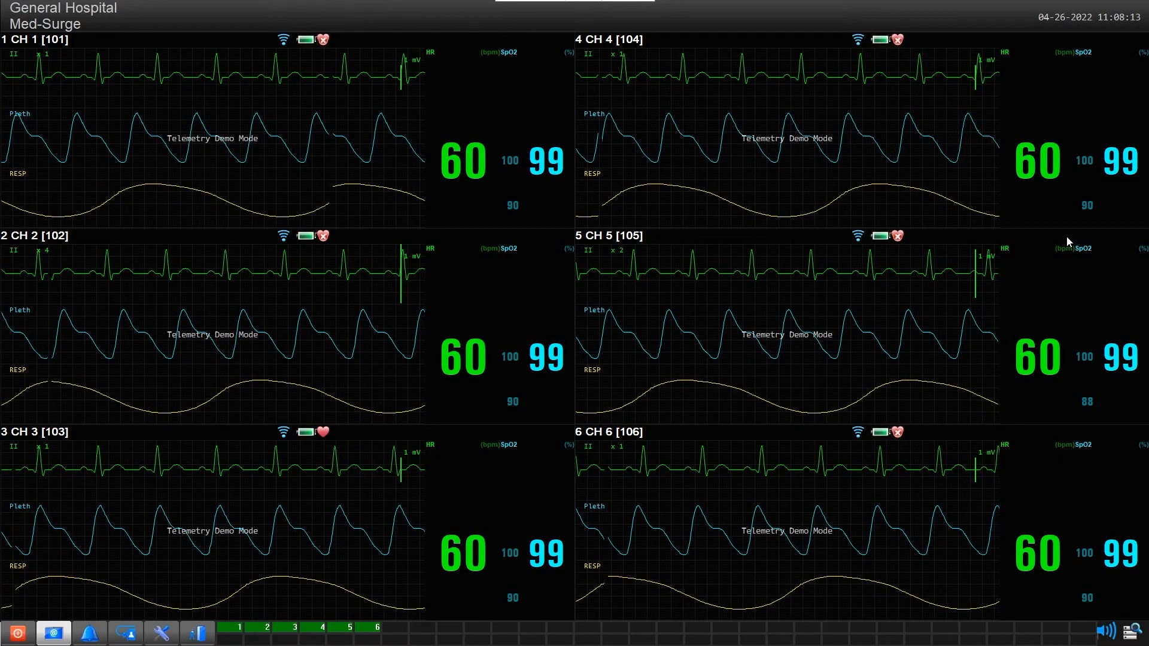
{"action": "mouse_move", "coordinate": [45, 632]}
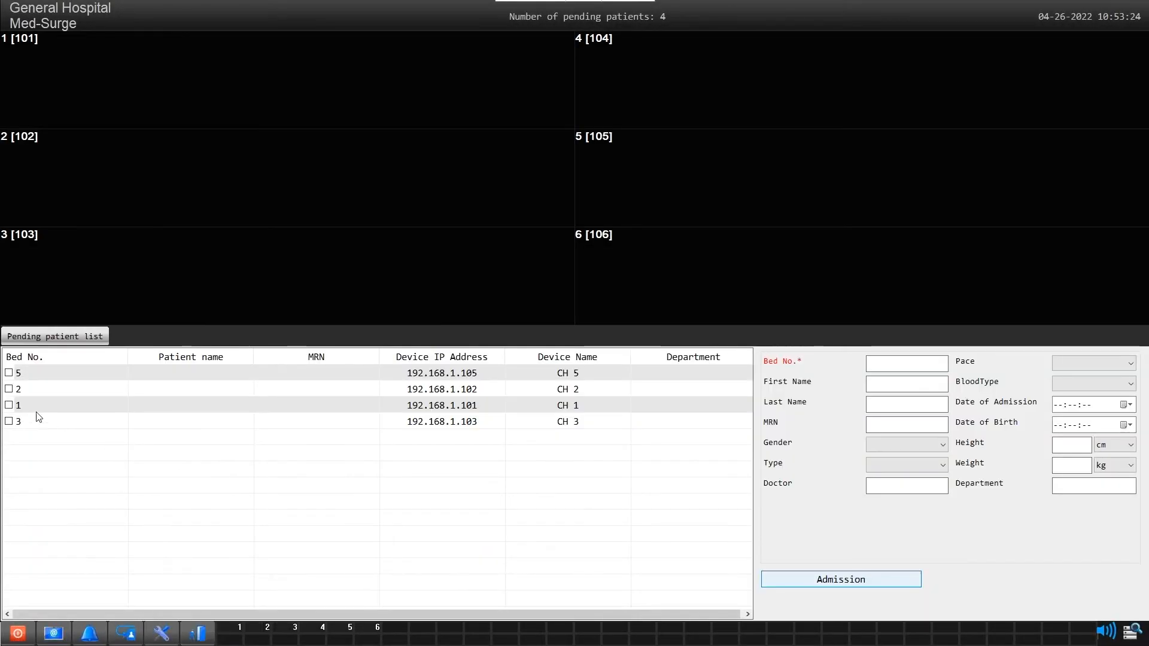
Select the next remaining pending bed in the Pending list for admission.
{"action": "left_click", "coordinate": [9, 405]}
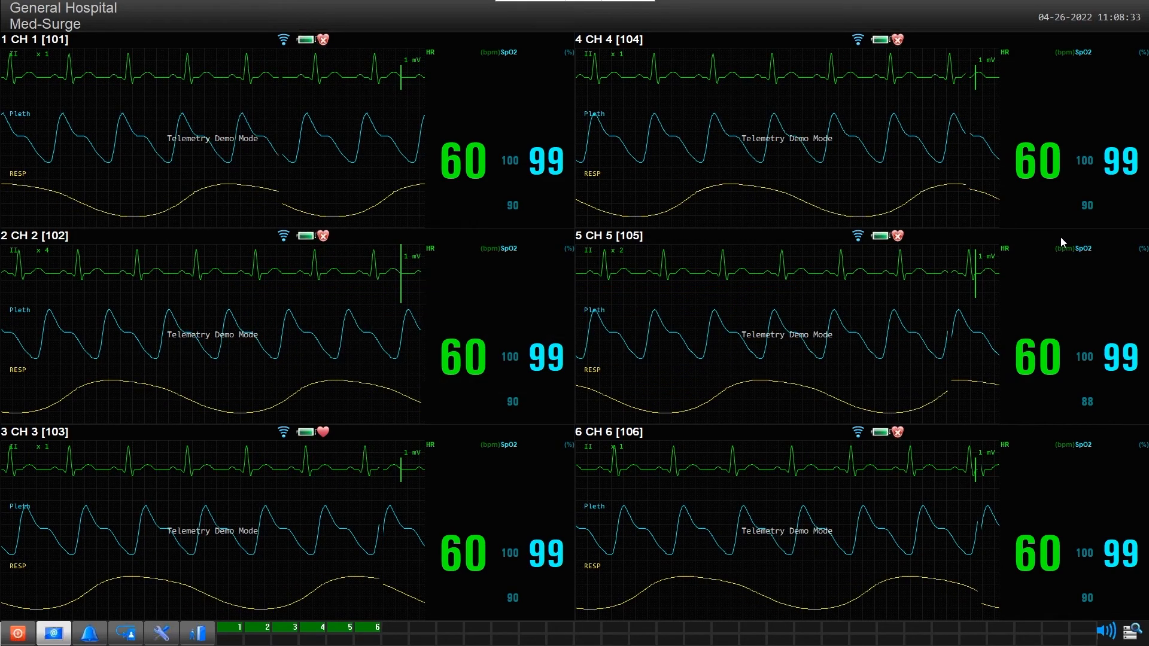
Display channel 1's window in large font from its header menu.
{"action": "left_click", "coordinate": [24, 41]}
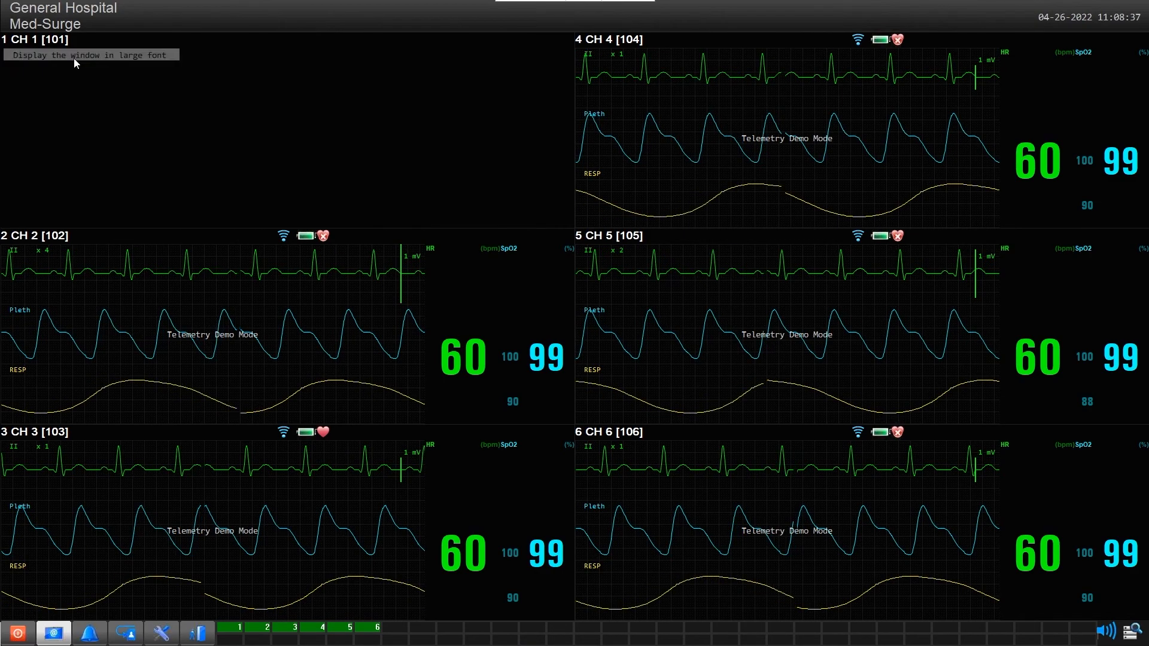
{"action": "left_click", "coordinate": [75, 59]}
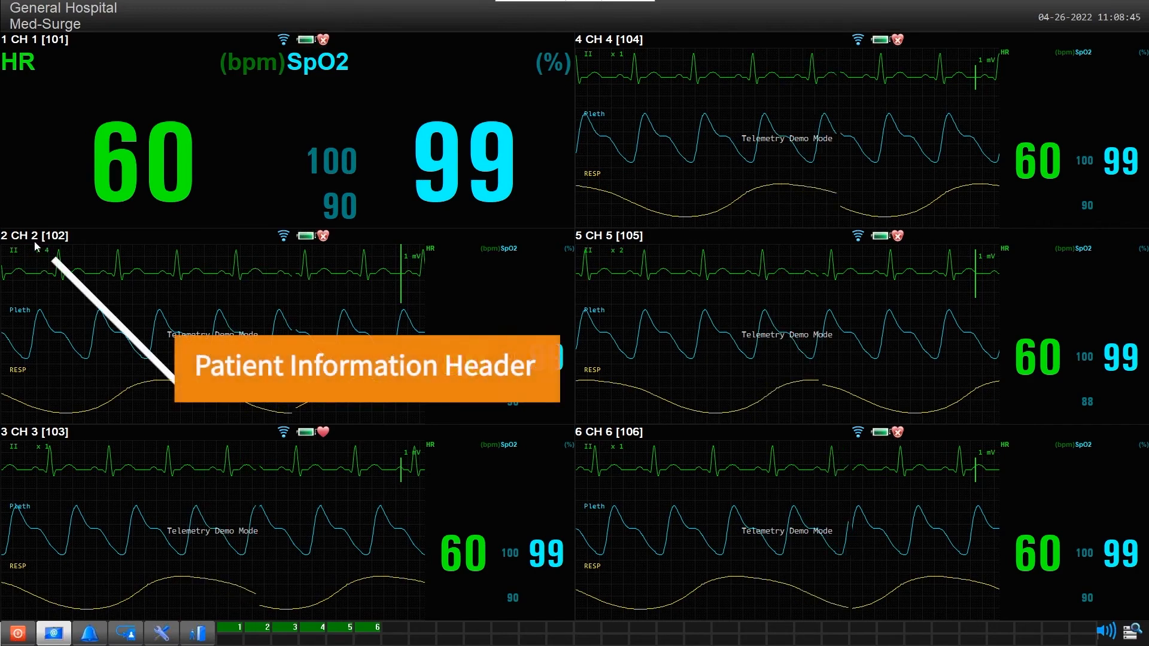
{"action": "left_click", "coordinate": [51, 235]}
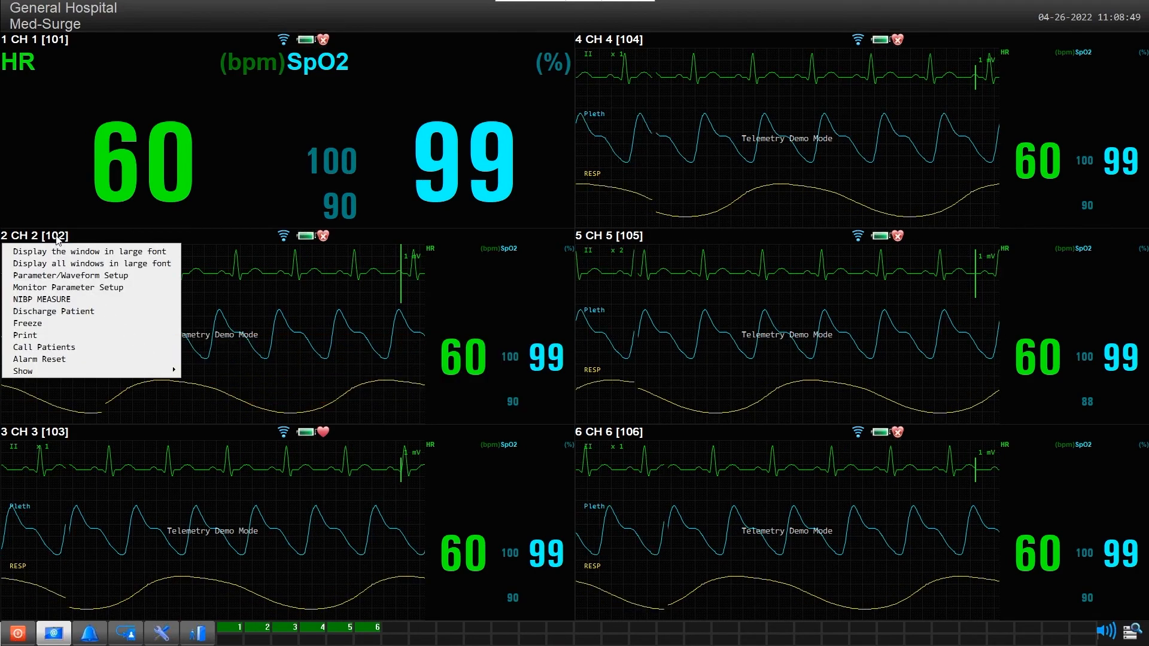
{"action": "mouse_move", "coordinate": [58, 263]}
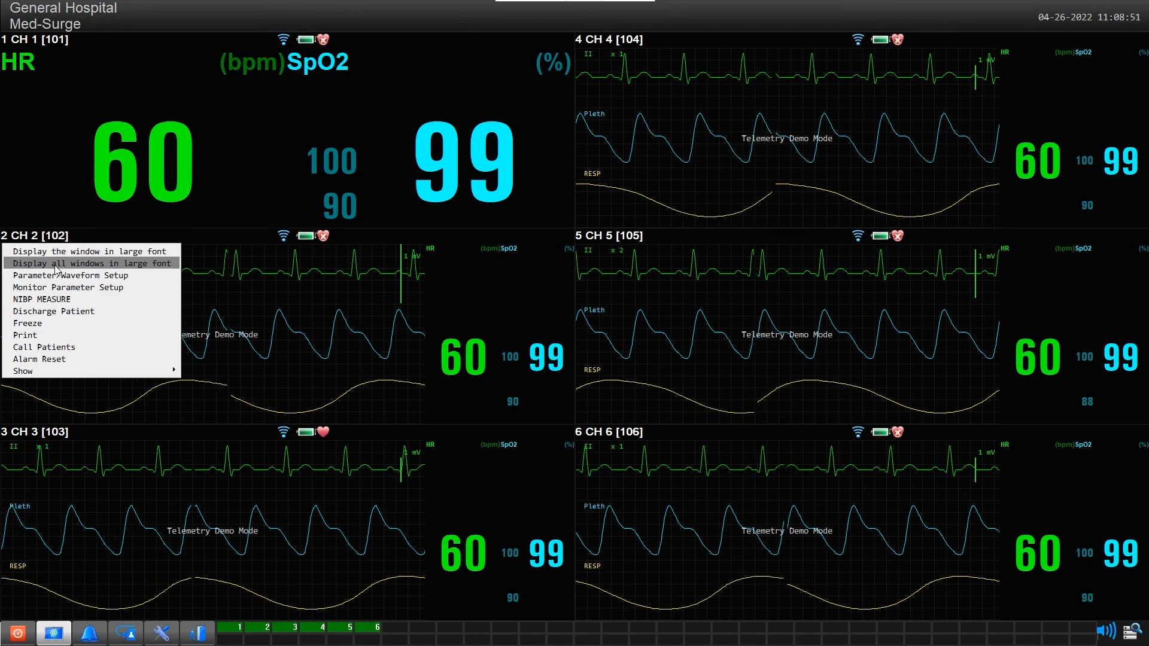